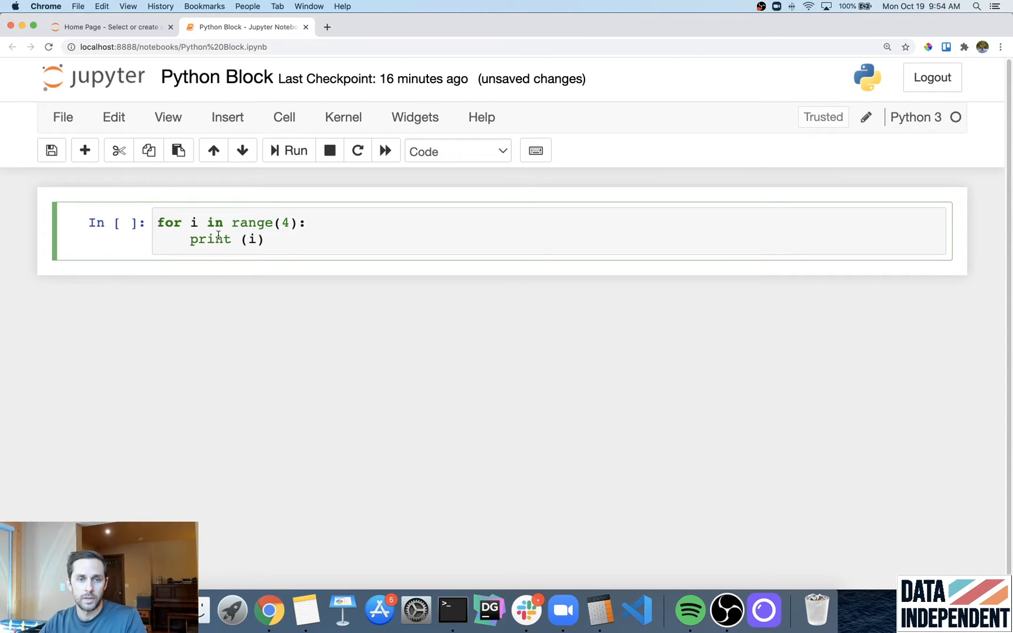
Highlight the indented print (i) line of the range(4) loop.
{"action": "triple_click", "coordinate": [226, 239]}
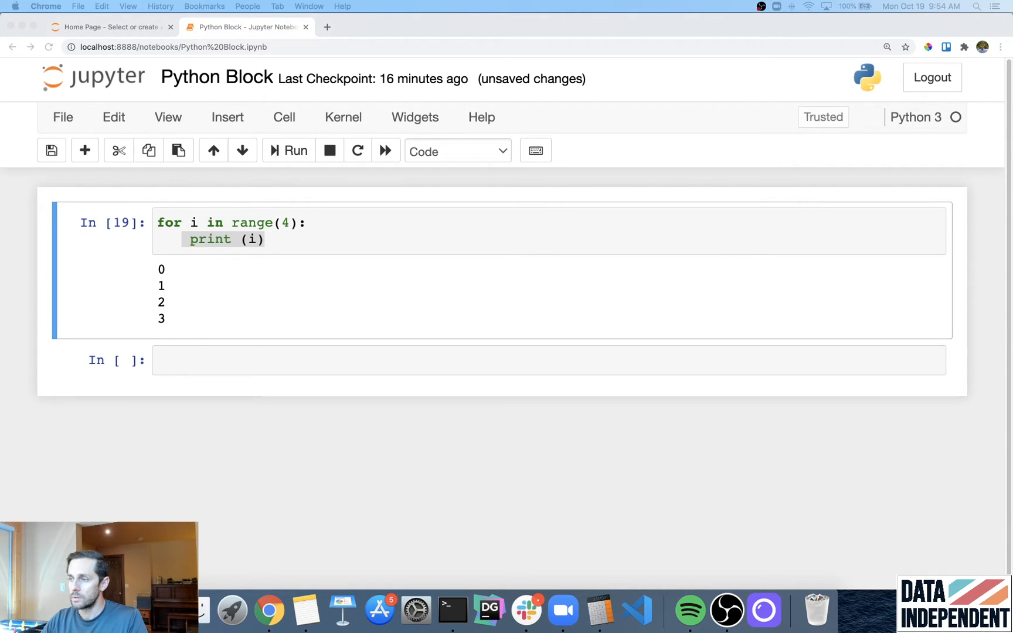
Write a range(4) loop in the new cell printing i and i * 2.
{"action": "left_click", "coordinate": [274, 361]}
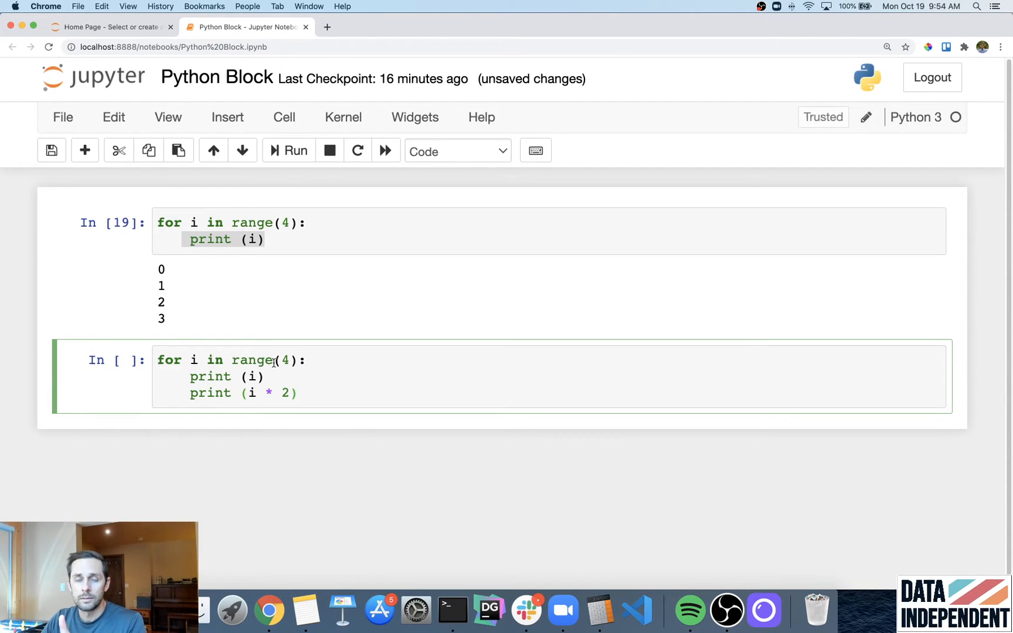
{"action": "left_click", "coordinate": [298, 393]}
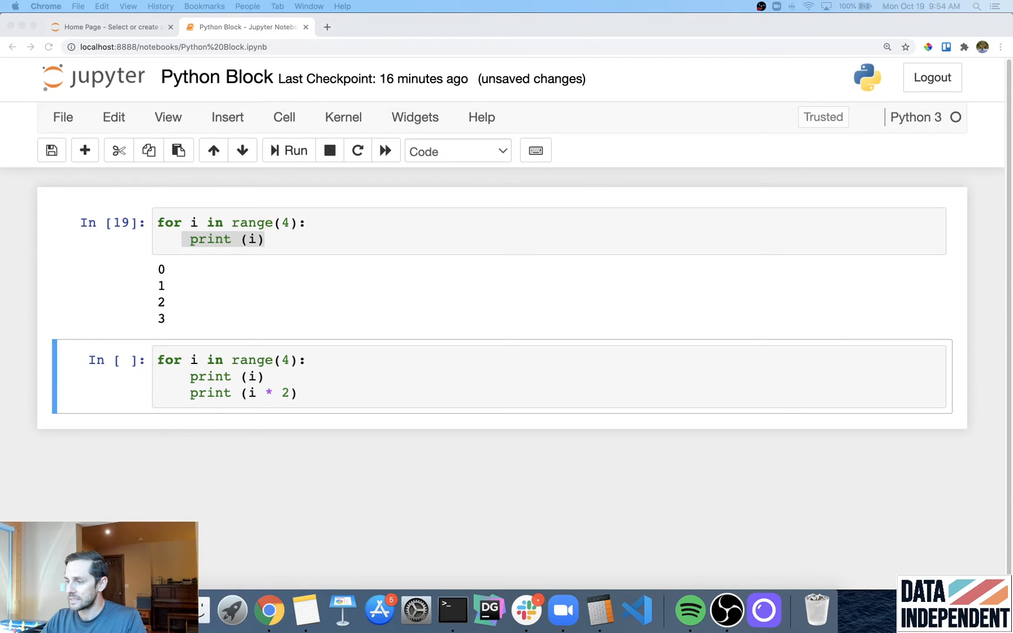
Run the doubling loop and highlight the indented body of my_code.
{"action": "left_click", "coordinate": [190, 376]}
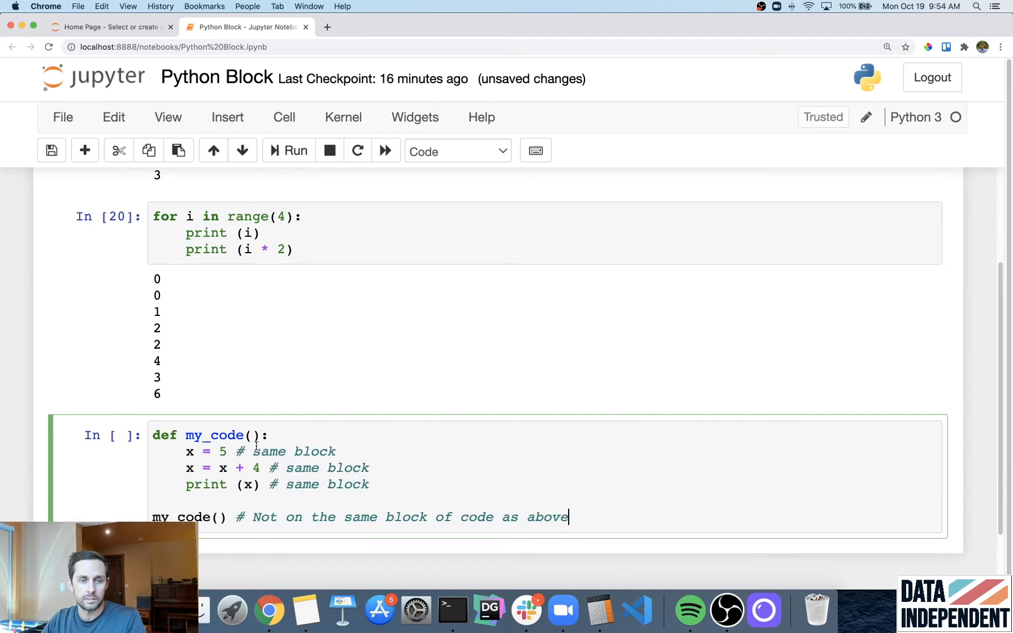
{"action": "left_click_drag", "start_coordinate": [186, 451], "coordinate": [369, 485]}
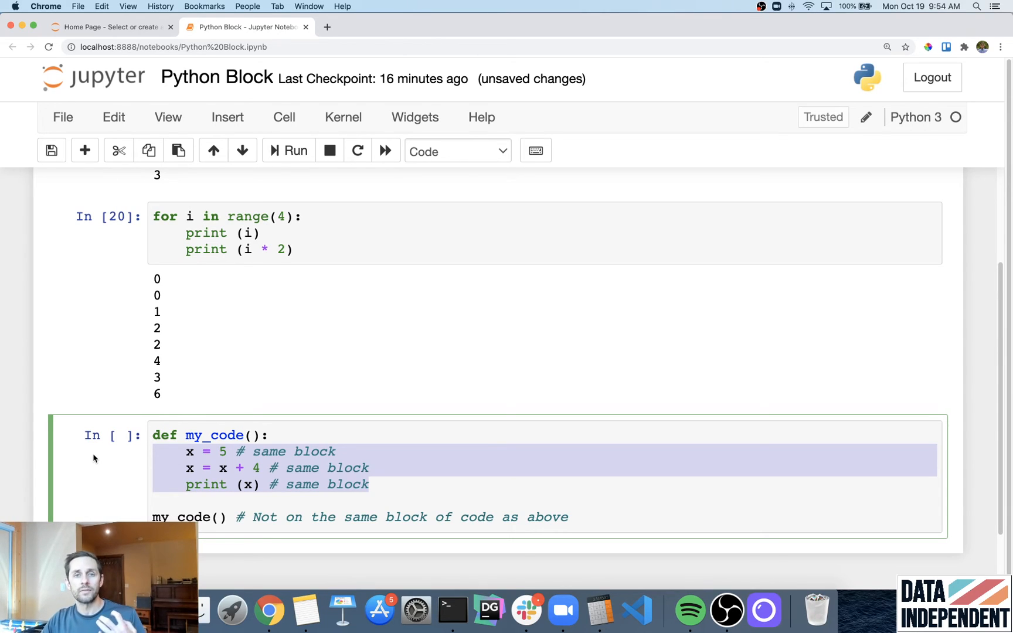
{"action": "left_click", "coordinate": [429, 517]}
{"action": "type", "text": "def my_code2():"}
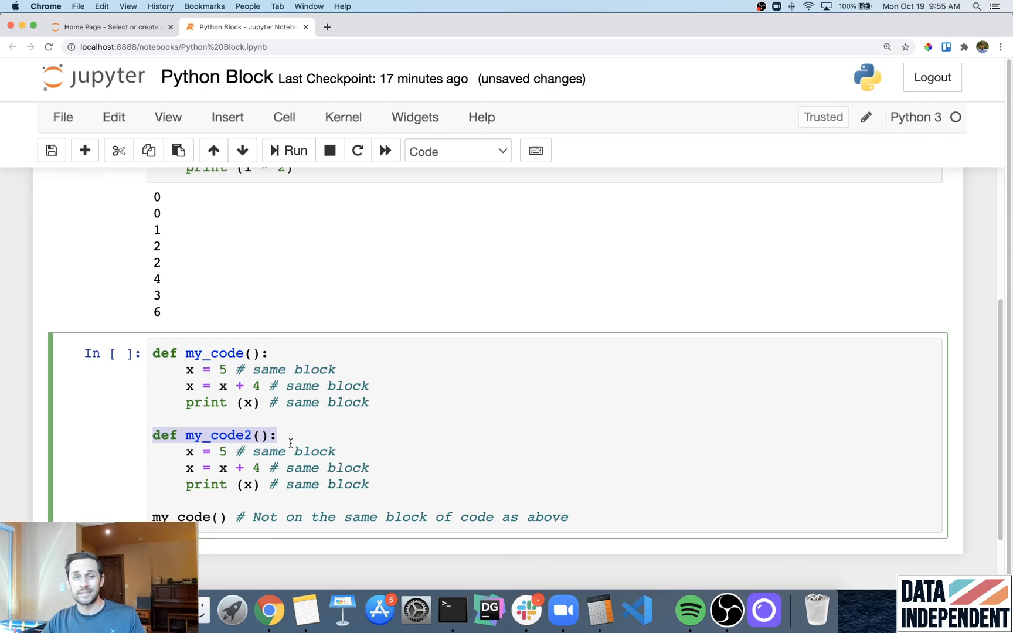
Select the three-line indented body of my_code2.
{"action": "left_click_drag", "start_coordinate": [191, 451], "coordinate": [368, 485]}
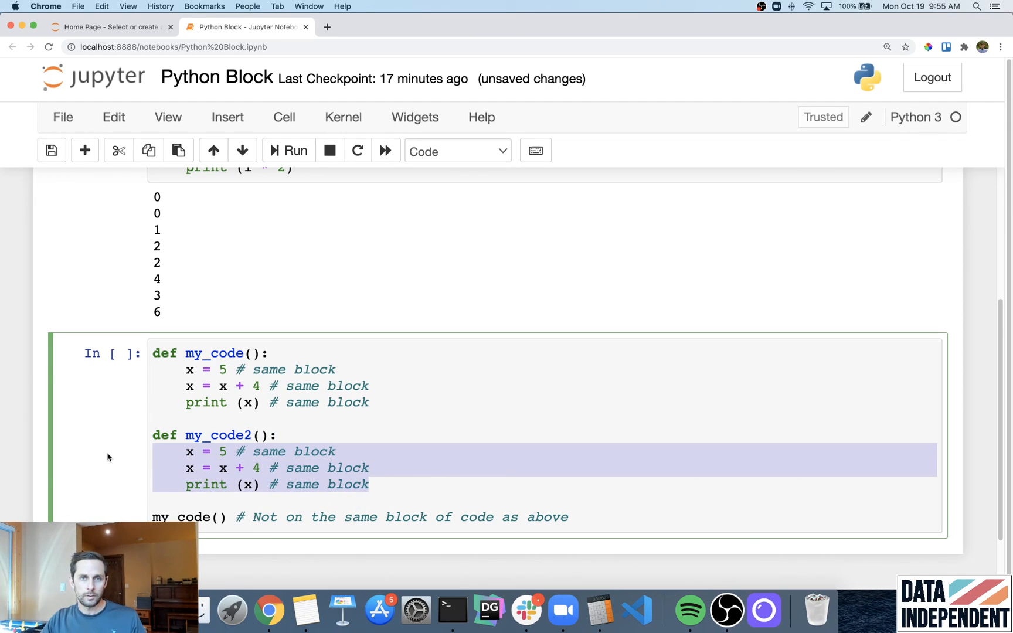